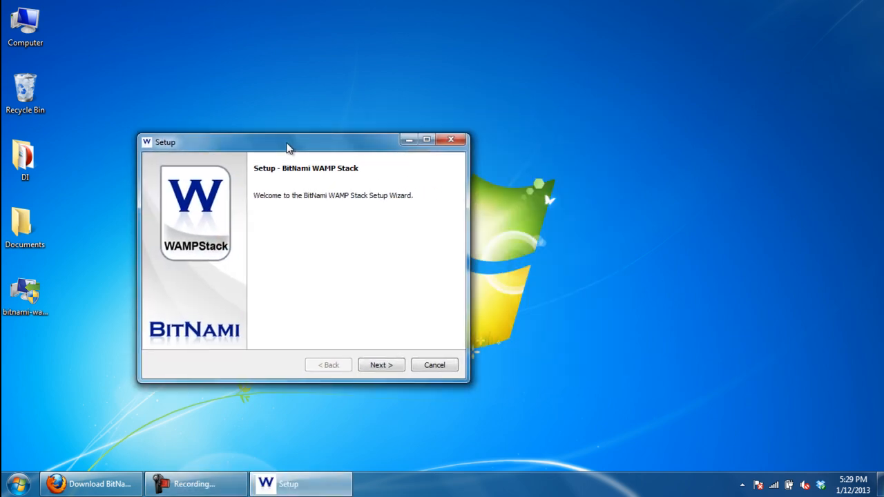
Step: Advance past the welcome page keeping all default components selected
{"action": "left_click", "coordinate": [381, 365]}
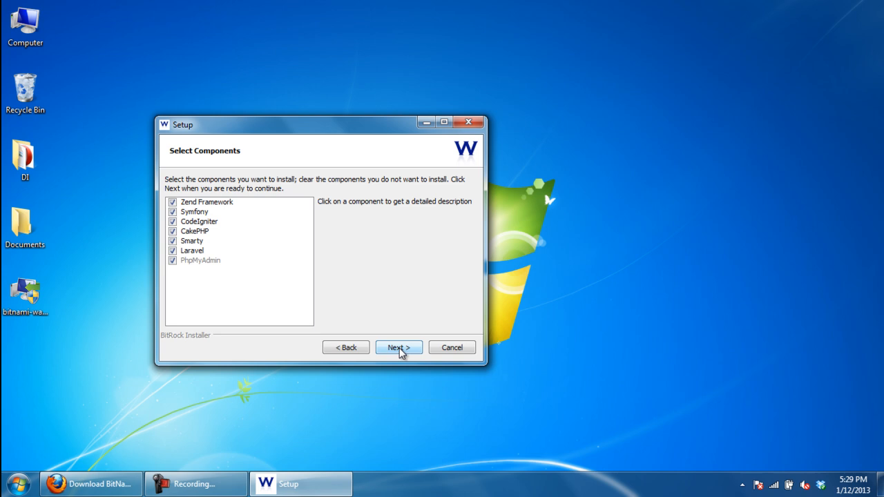
{"action": "mouse_move", "coordinate": [216, 223]}
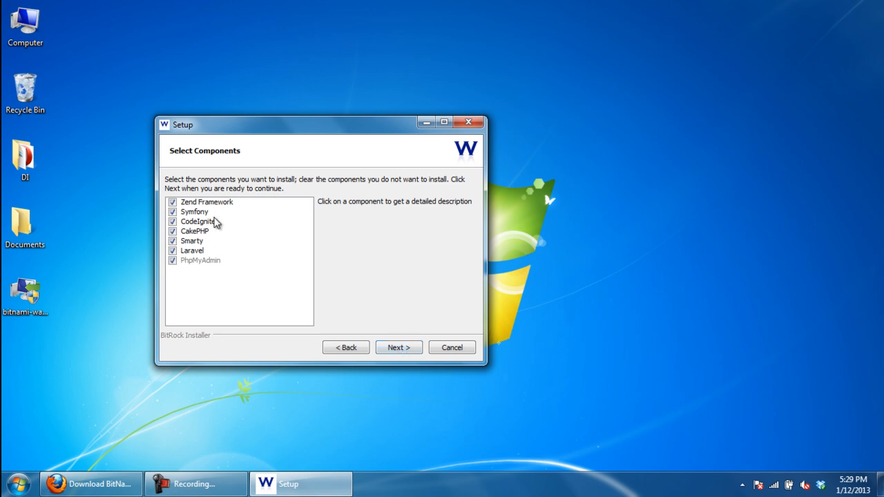
{"action": "mouse_move", "coordinate": [315, 321]}
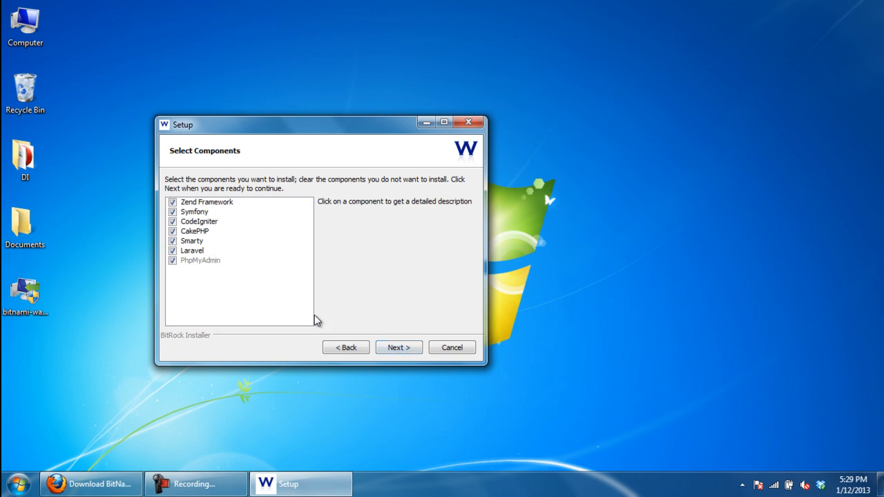
{"action": "left_click", "coordinate": [398, 348]}
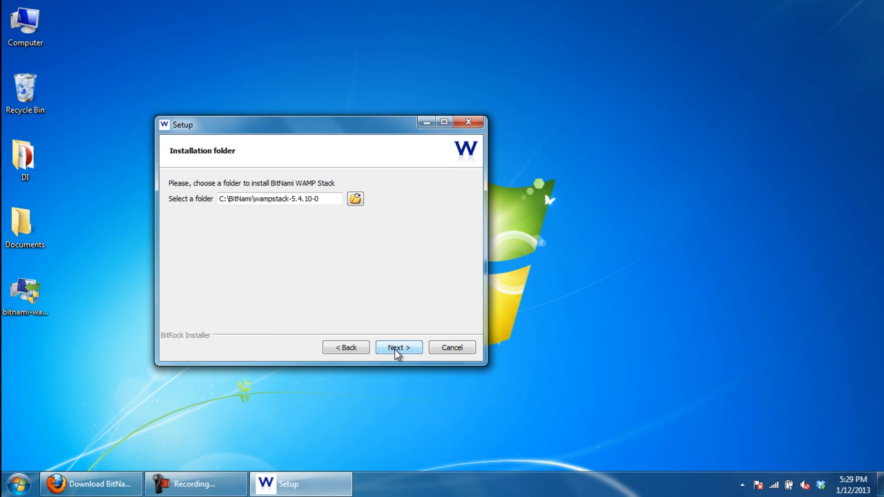
Step: Keep the default install folder, set the MySQL root password, and decline the Cloud Hosting info
{"action": "left_click", "coordinate": [398, 348]}
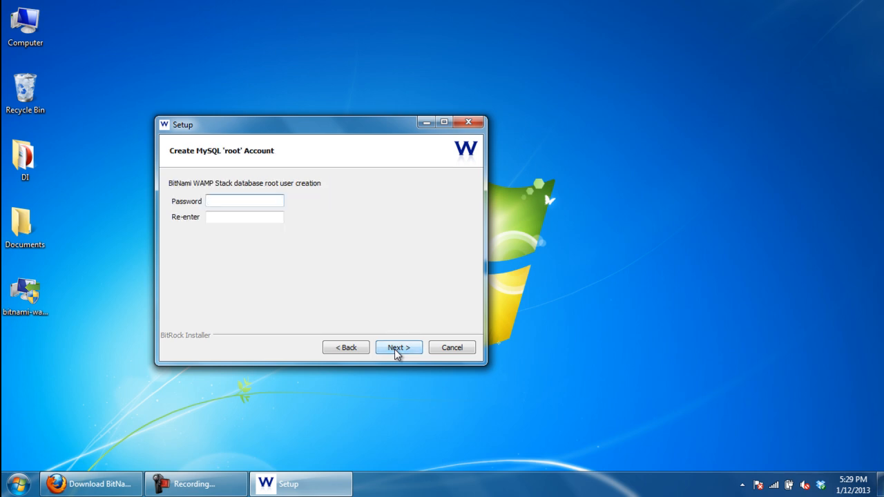
{"action": "left_click", "coordinate": [245, 202]}
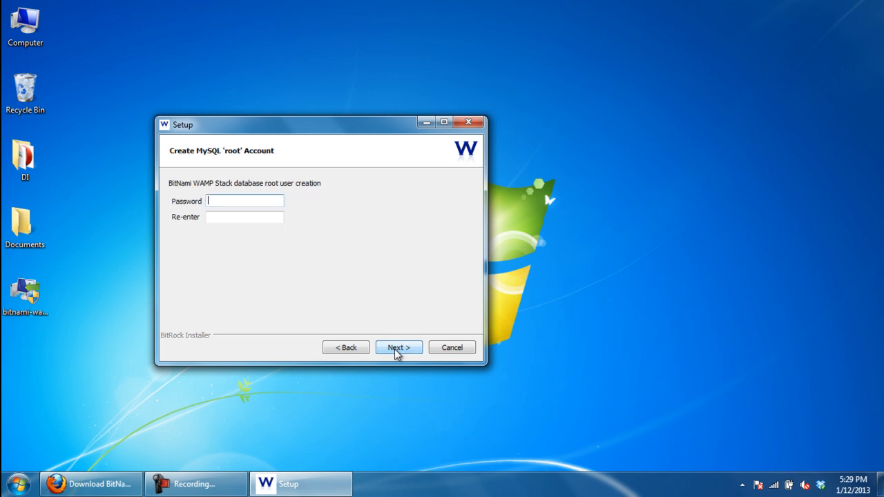
{"action": "mouse_move", "coordinate": [376, 303]}
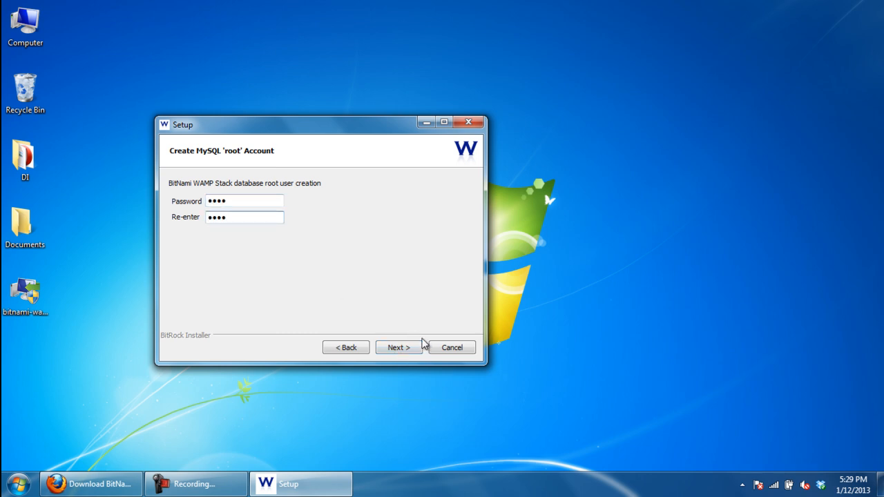
{"action": "left_click", "coordinate": [398, 348]}
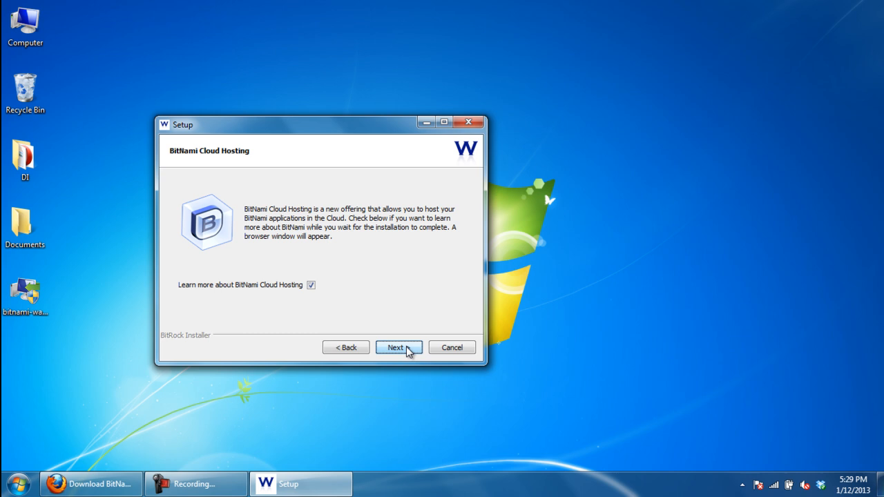
{"action": "left_click", "coordinate": [311, 285]}
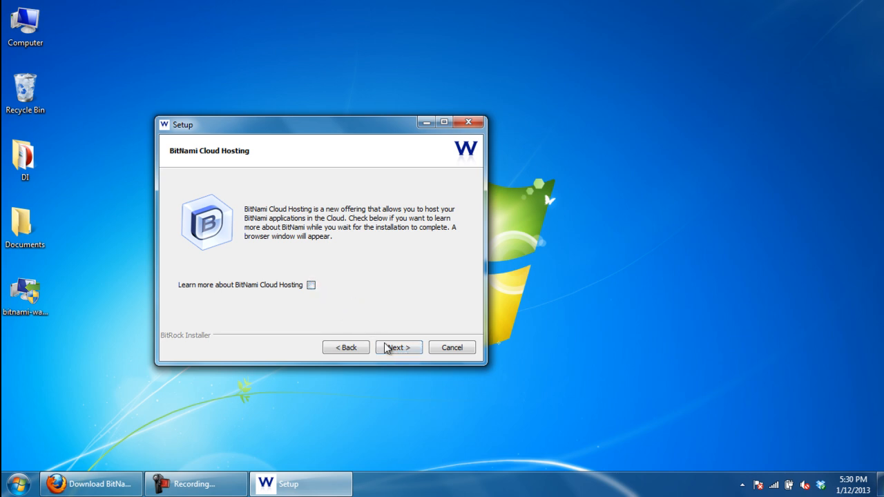
{"action": "left_click", "coordinate": [398, 348]}
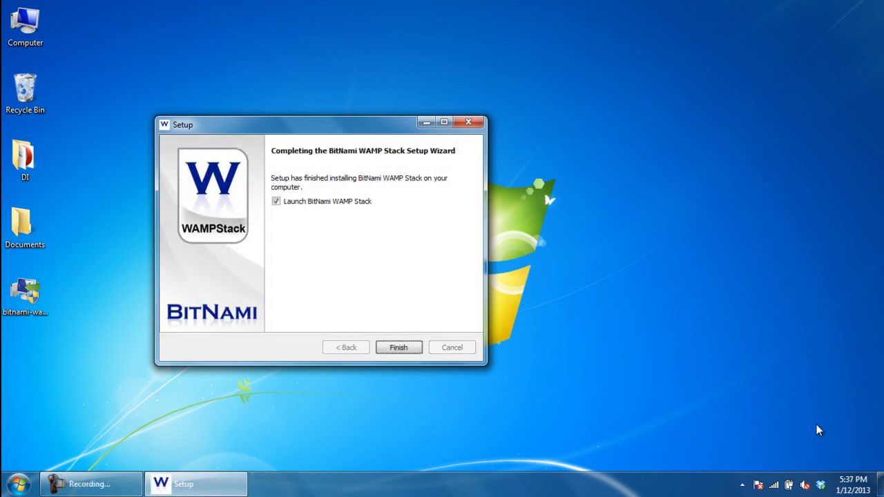
{"action": "mouse_move", "coordinate": [358, 58]}
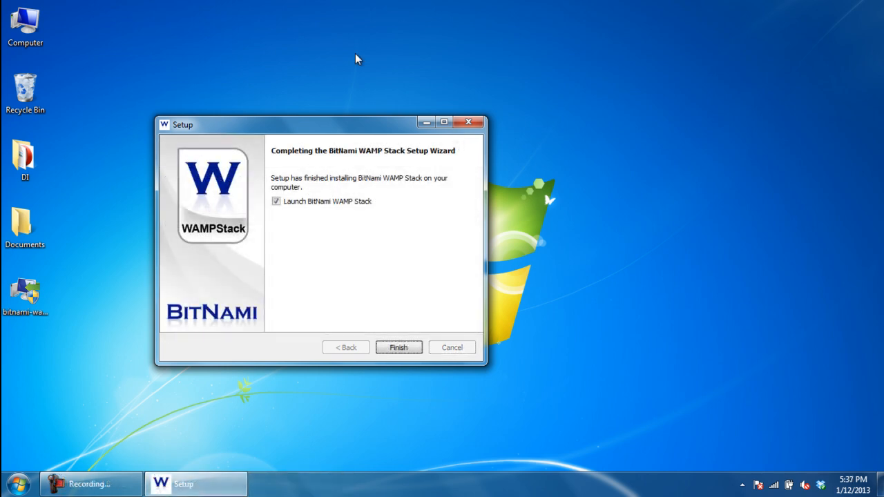
{"action": "mouse_move", "coordinate": [506, 302]}
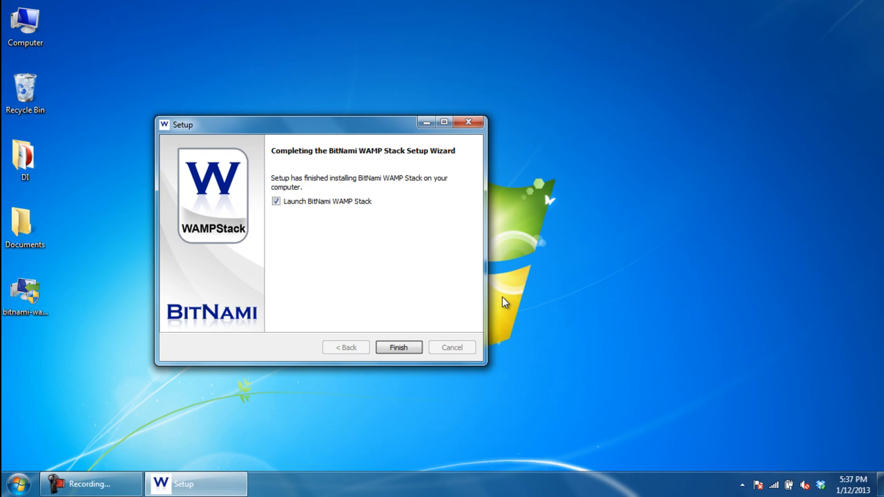
Step: Finish setup with 'Launch BitNami WAMP Stack' checked so the welcome page loads at 127.0.0.1
{"action": "left_click", "coordinate": [398, 346]}
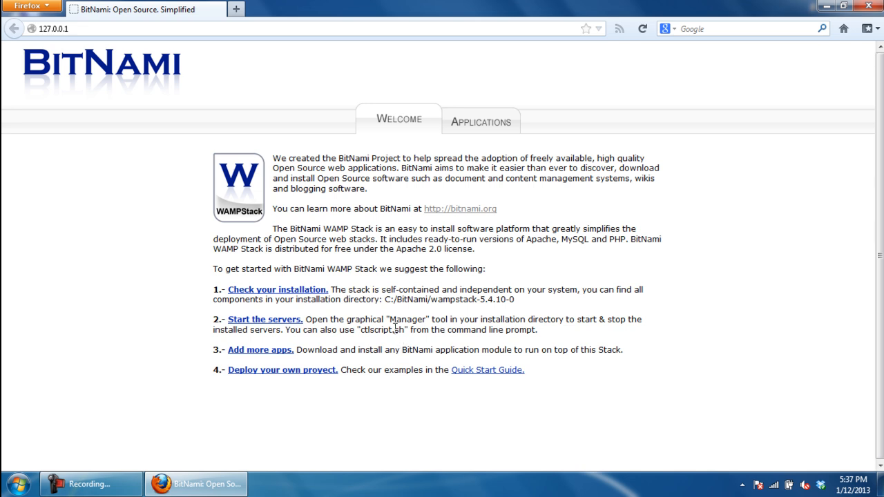
Step: Show the Applications list and access the phpMyAdmin module from it
{"action": "left_click", "coordinate": [481, 121]}
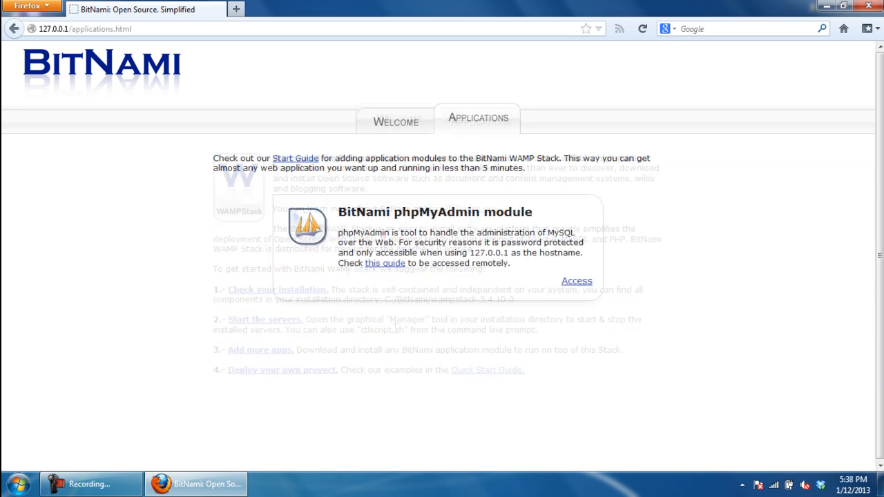
{"action": "left_click", "coordinate": [576, 282]}
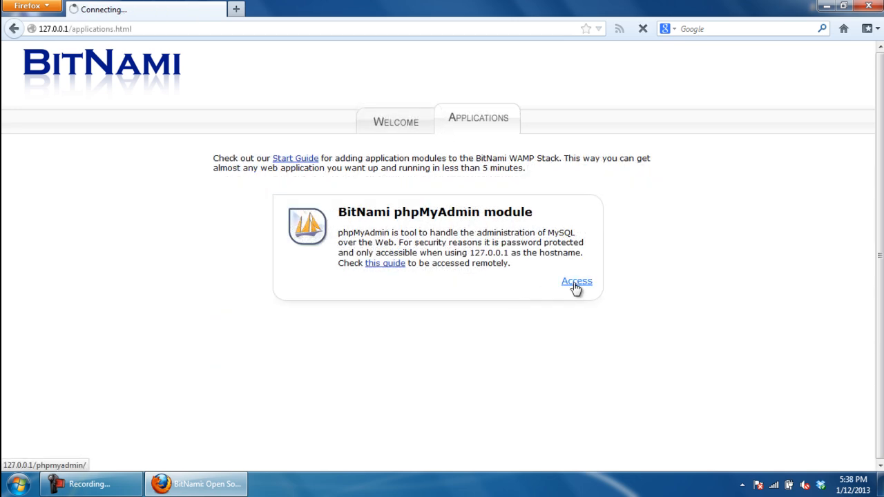
Step: Log in to phpMyAdmin as admin to reach the general settings and MySQL server details
{"action": "left_click", "coordinate": [577, 282]}
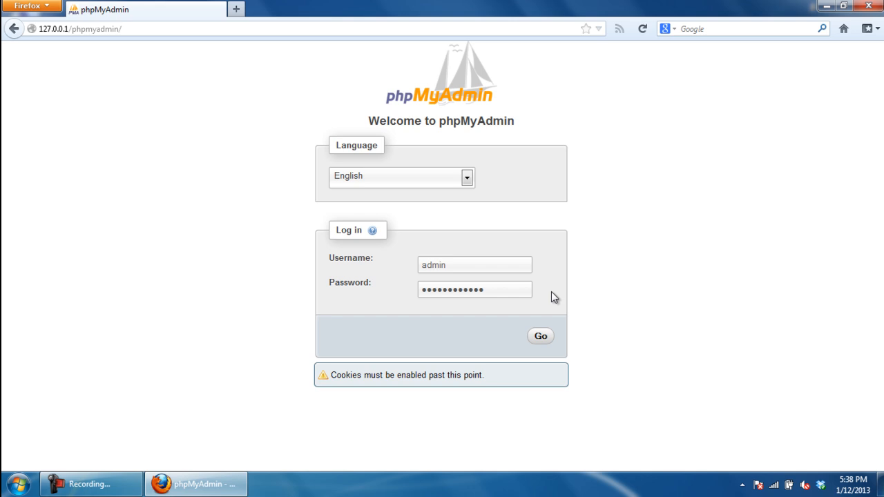
{"action": "left_click", "coordinate": [475, 290]}
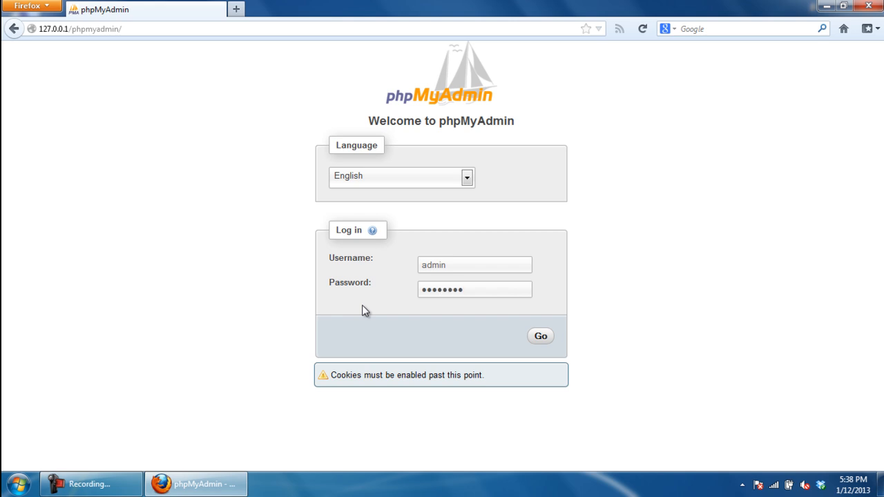
{"action": "left_click", "coordinate": [540, 336]}
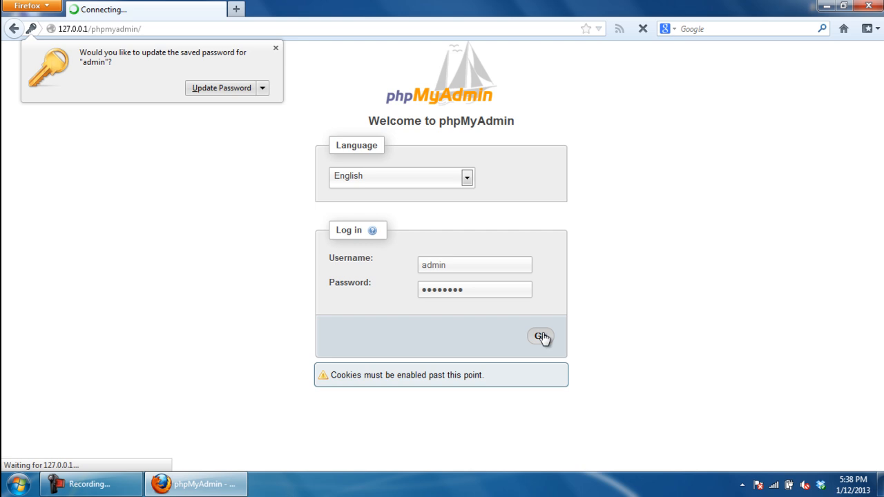
{"action": "left_click", "coordinate": [542, 337]}
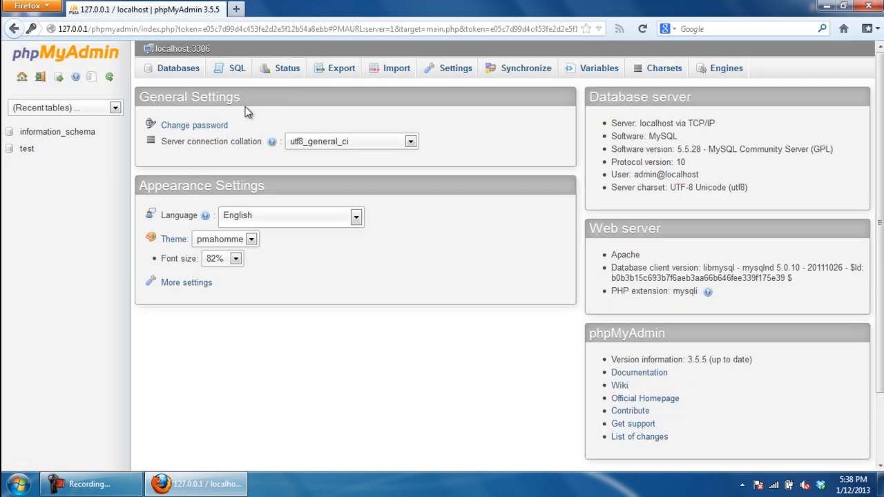